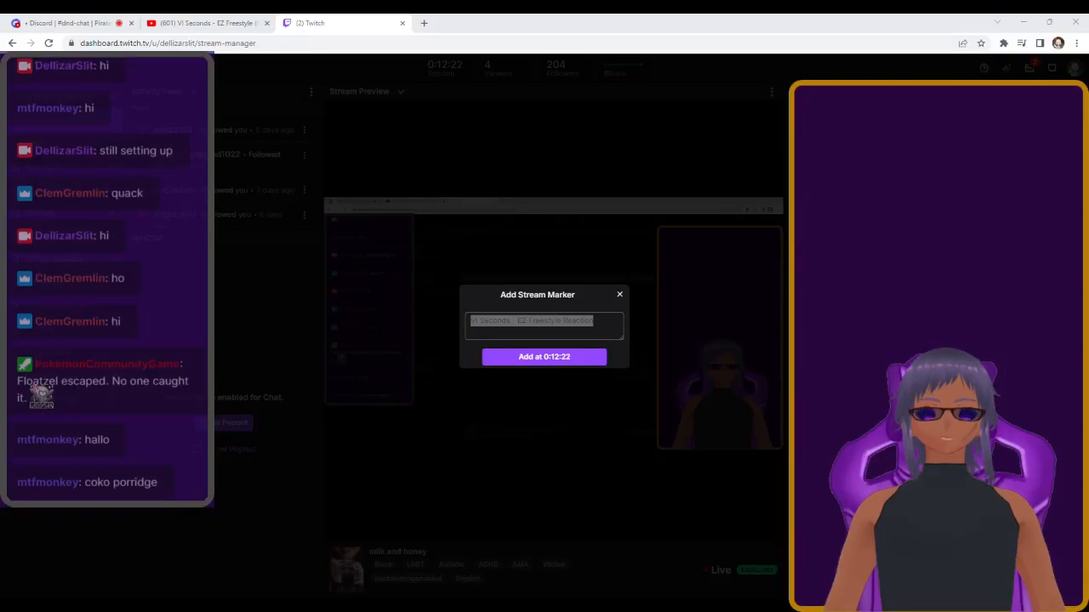
pyautogui.moveTo(595, 357)
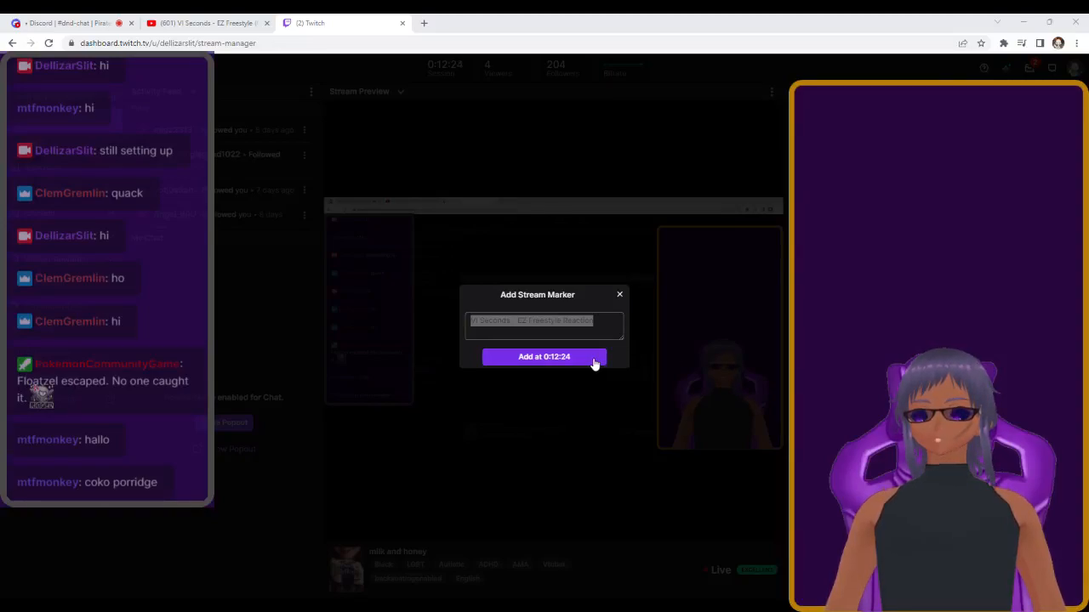
# - Save a stream marker at the 0:12:24 point of the live broadcast
pyautogui.click(544, 358)
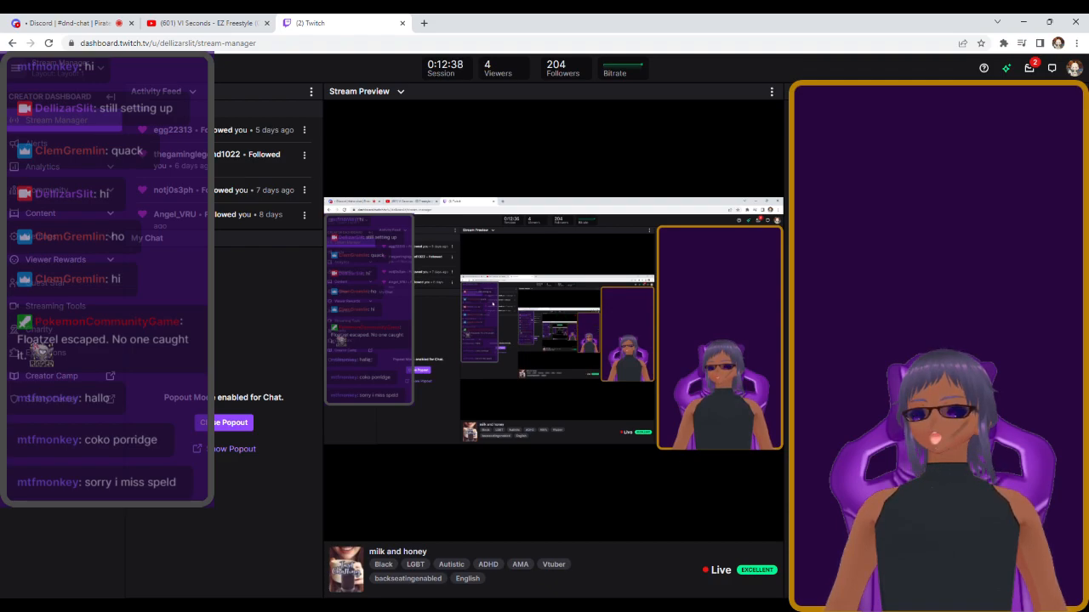
pyautogui.moveTo(400, 266)
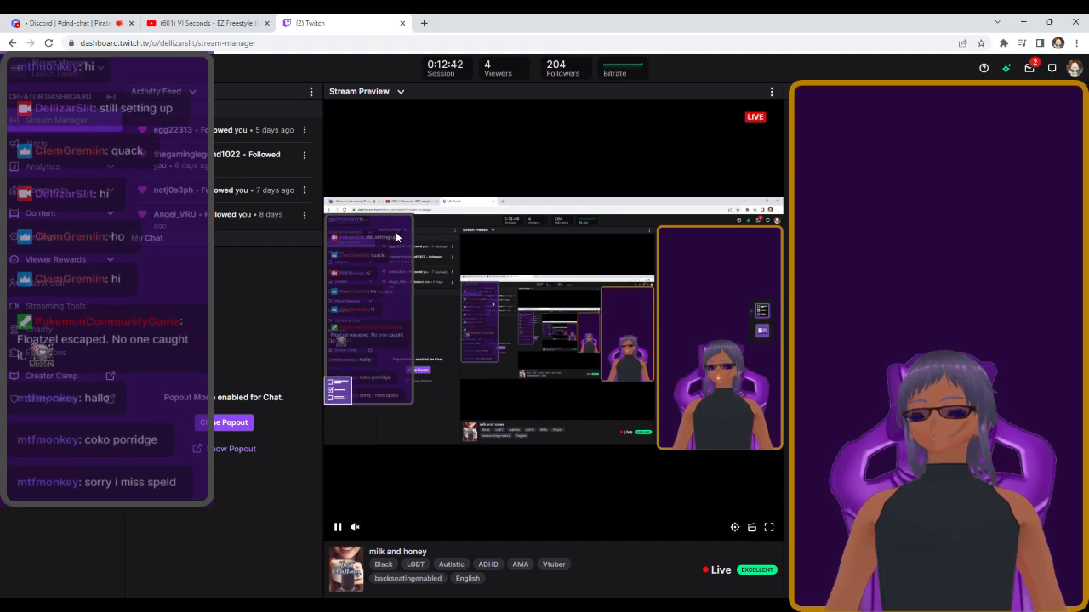
# - Switch to the browser tab showing the VI Seconds 'EZ Freestyle' video
pyautogui.click(204, 23)
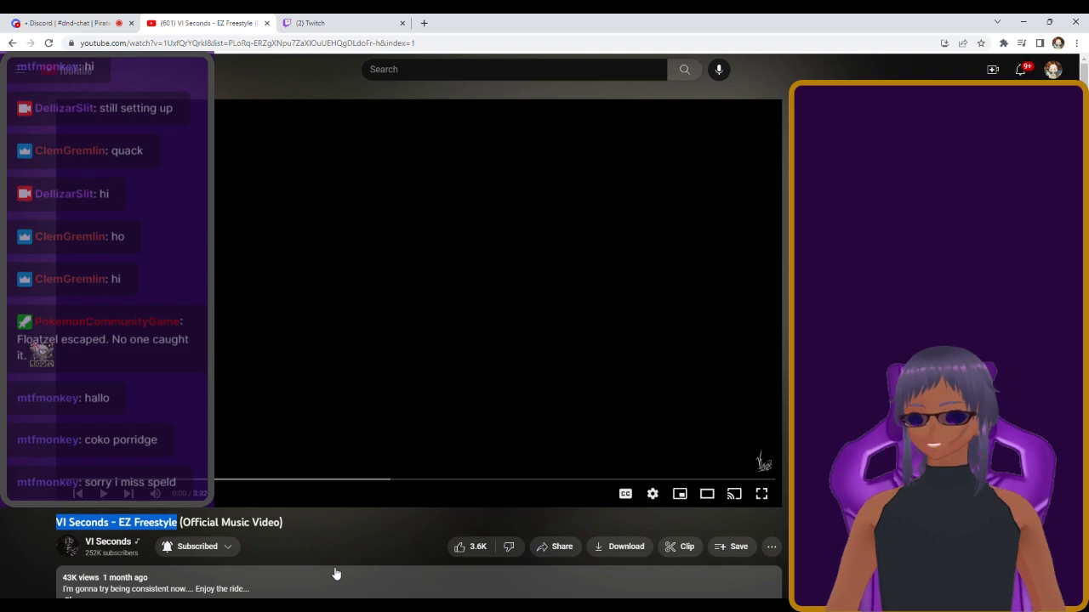
pyautogui.moveTo(323, 568)
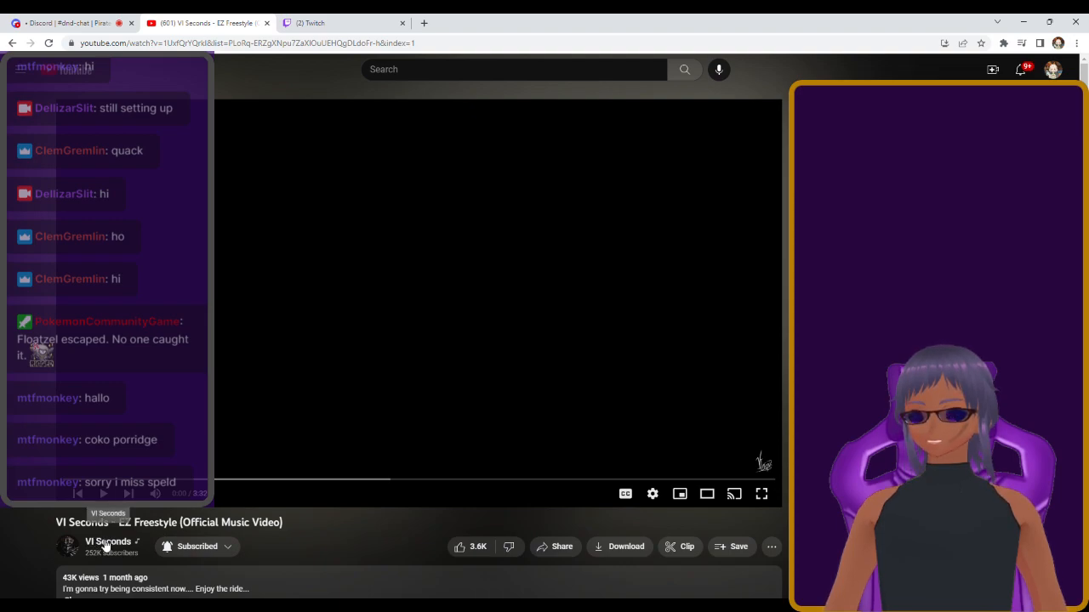
pyautogui.moveTo(344, 534)
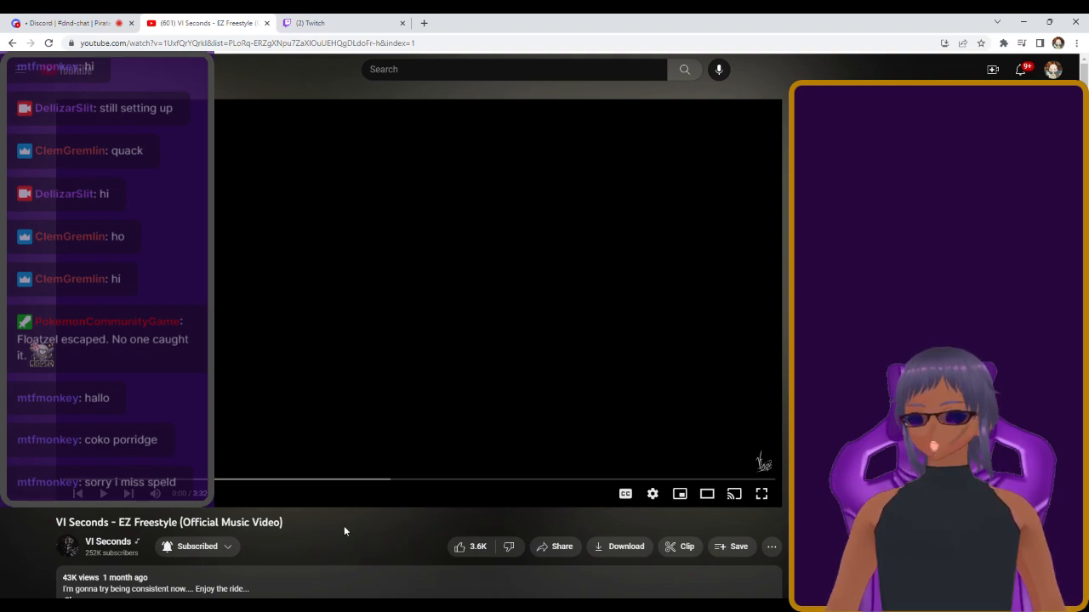
pyautogui.moveTo(326, 534)
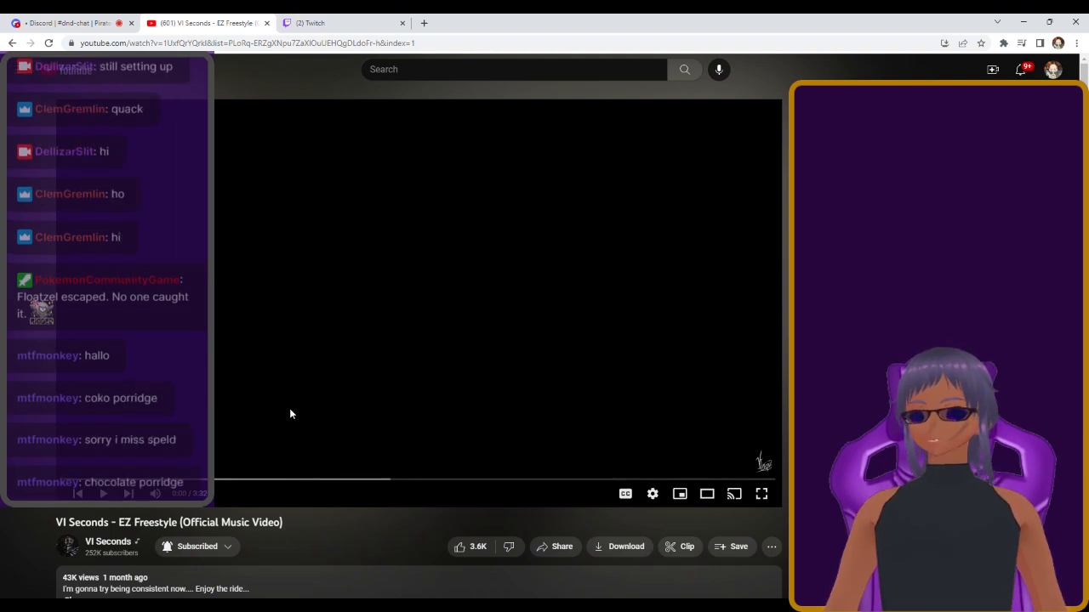
# - Start playback of the EZ Freestyle video with captions on
pyautogui.click(417, 303)
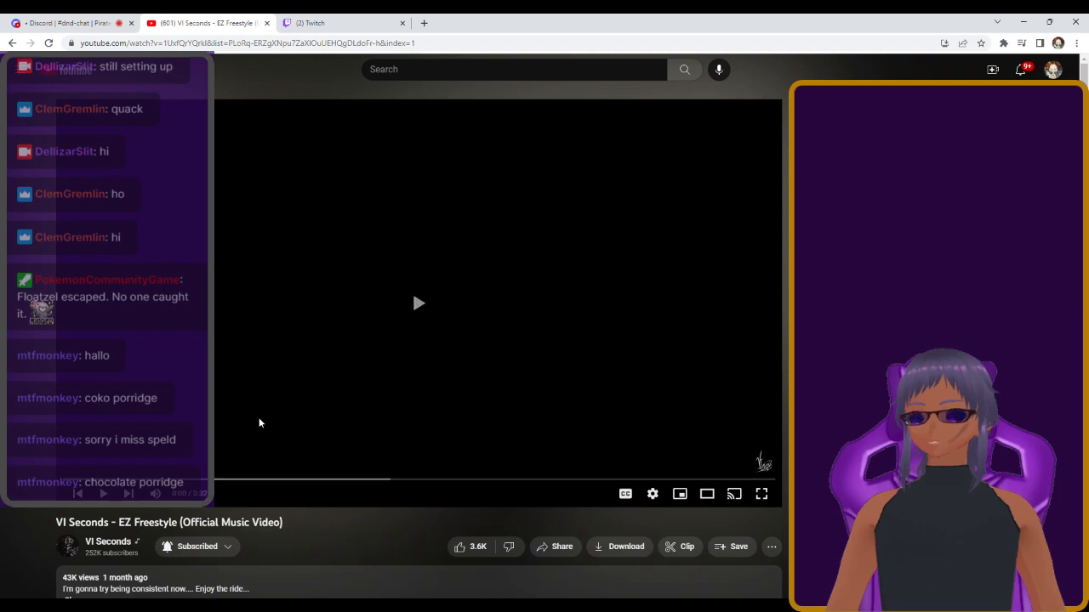
pyautogui.click(419, 302)
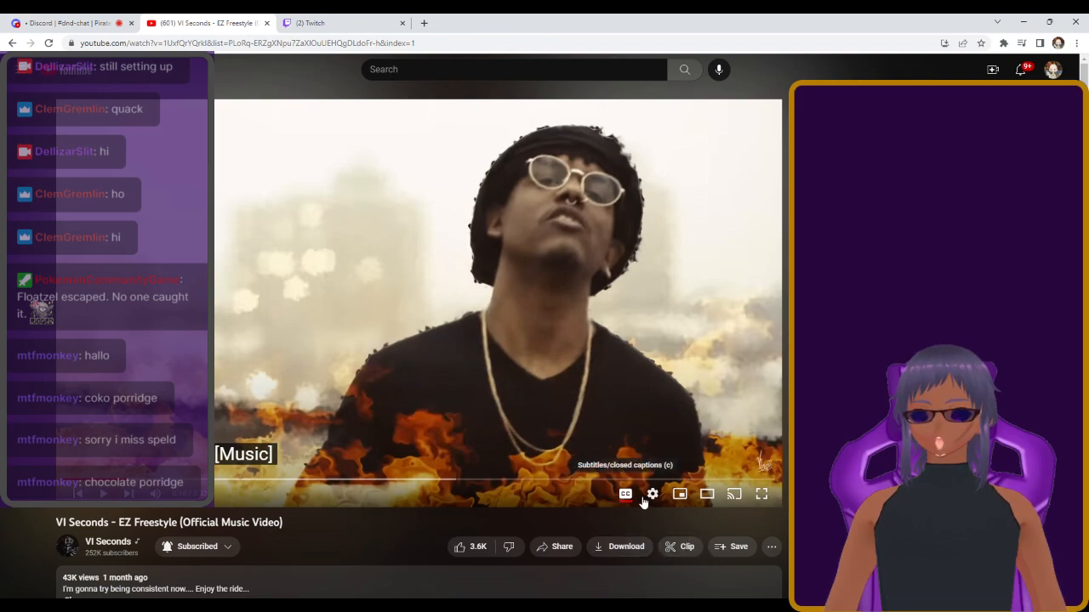
# - Reach the Auto-translate language list from the player's Subtitles/CC settings
pyautogui.click(653, 494)
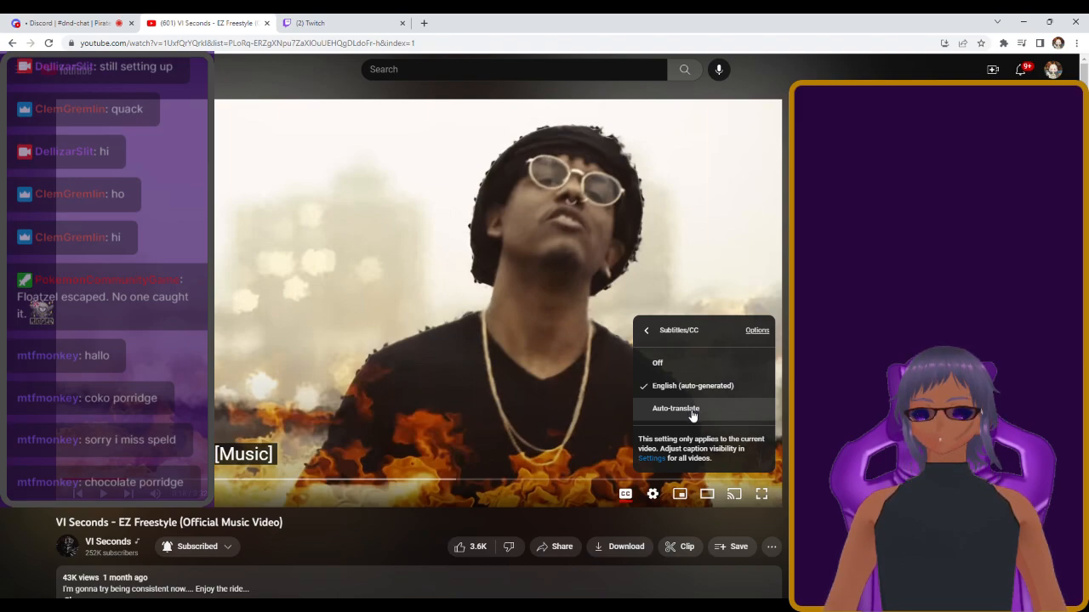
pyautogui.click(675, 408)
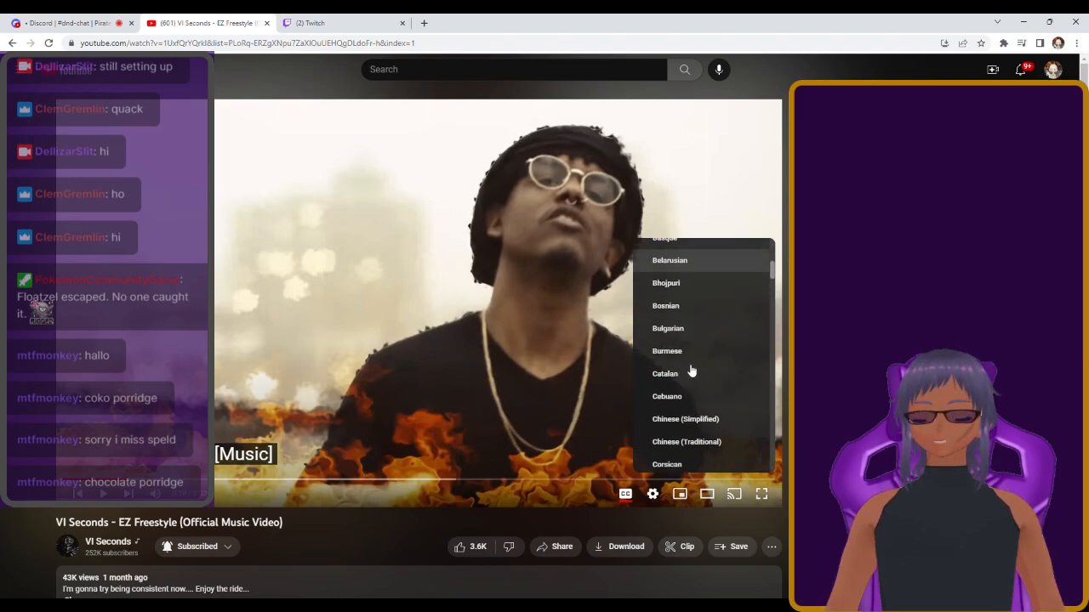
# - Choose English as the auto-translated caption language
pyautogui.scroll(-3)
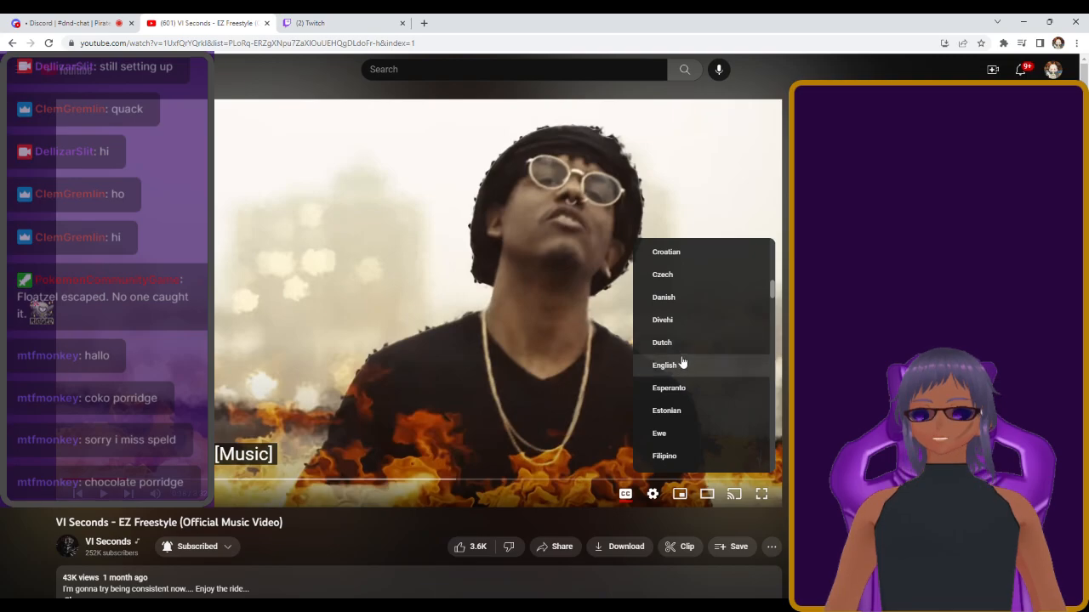
pyautogui.click(663, 364)
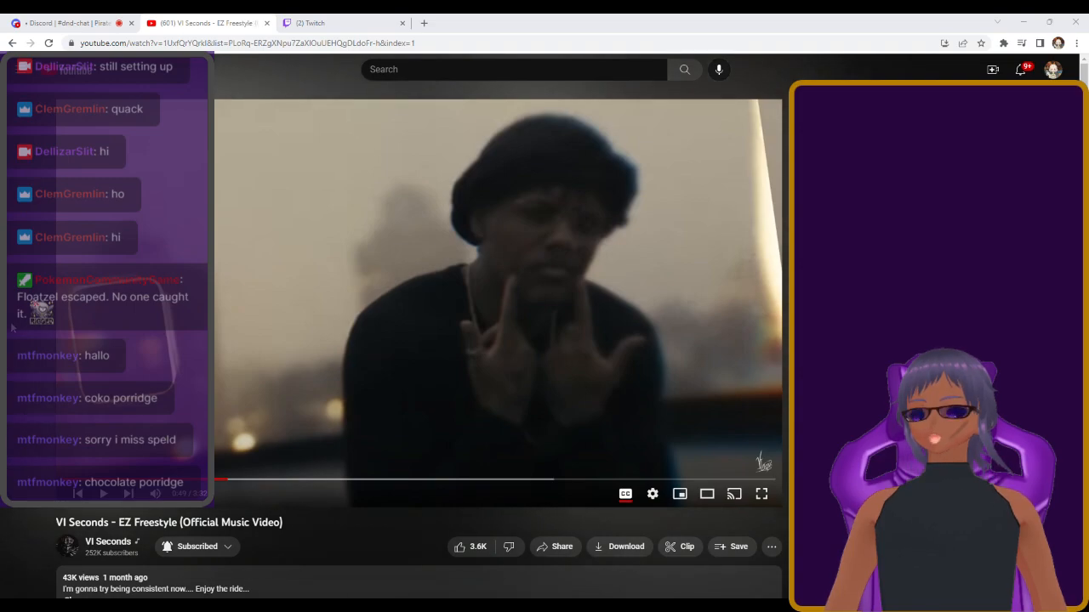
pyautogui.scroll(-3)
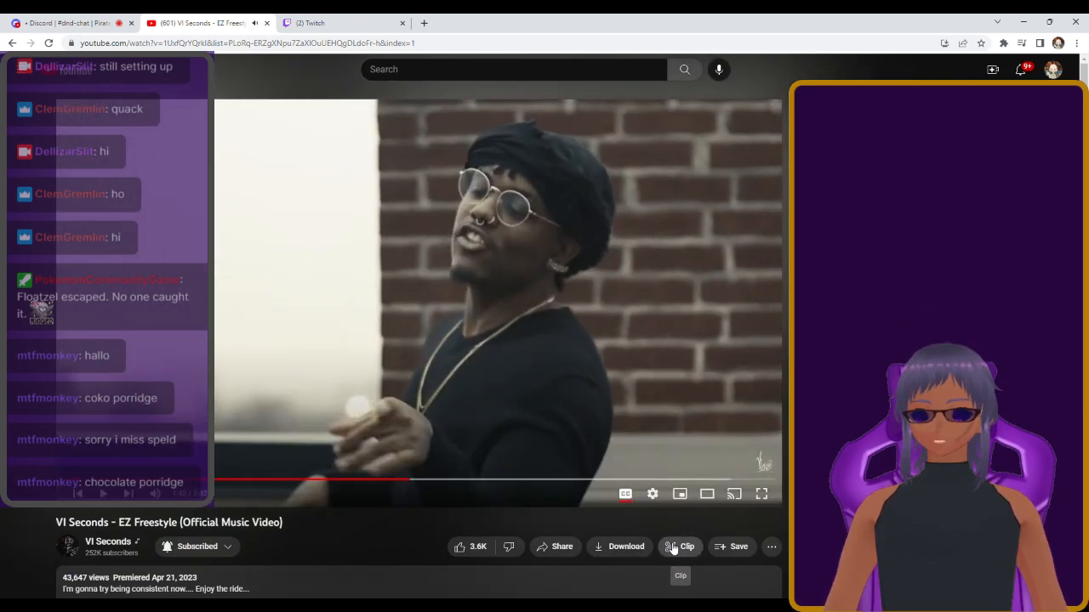
pyautogui.moveTo(738, 546)
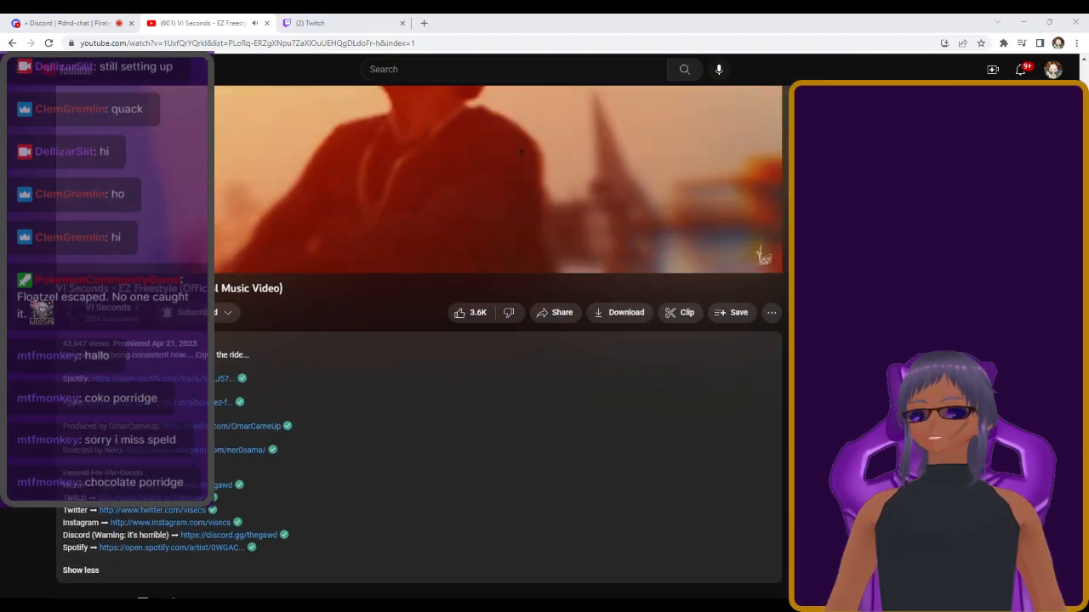
# - Scroll down past the description to browse the top comments
pyautogui.scroll(-3)
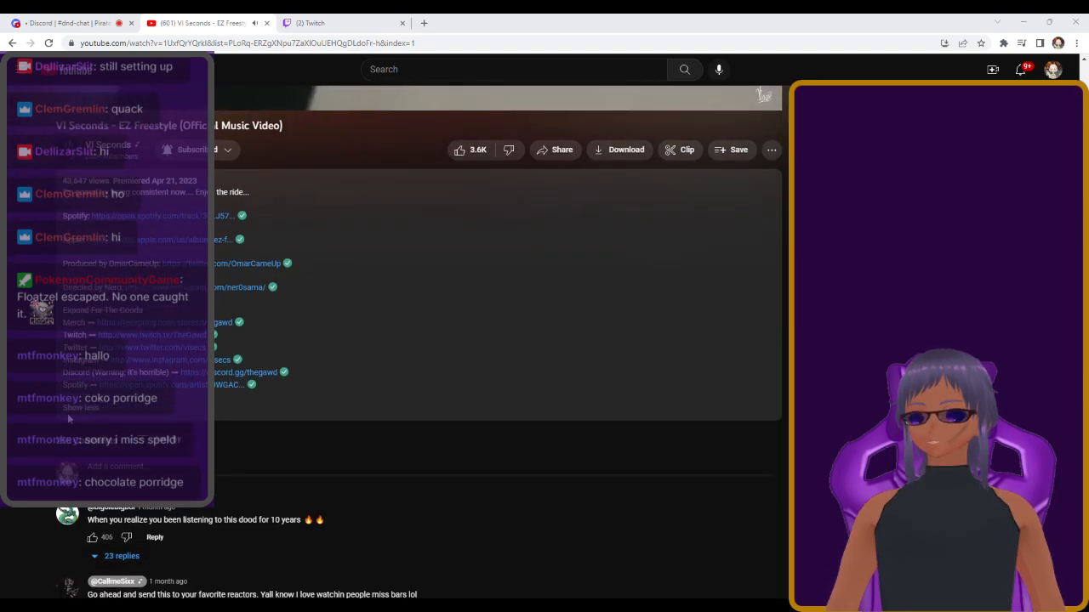
pyautogui.scroll(-3)
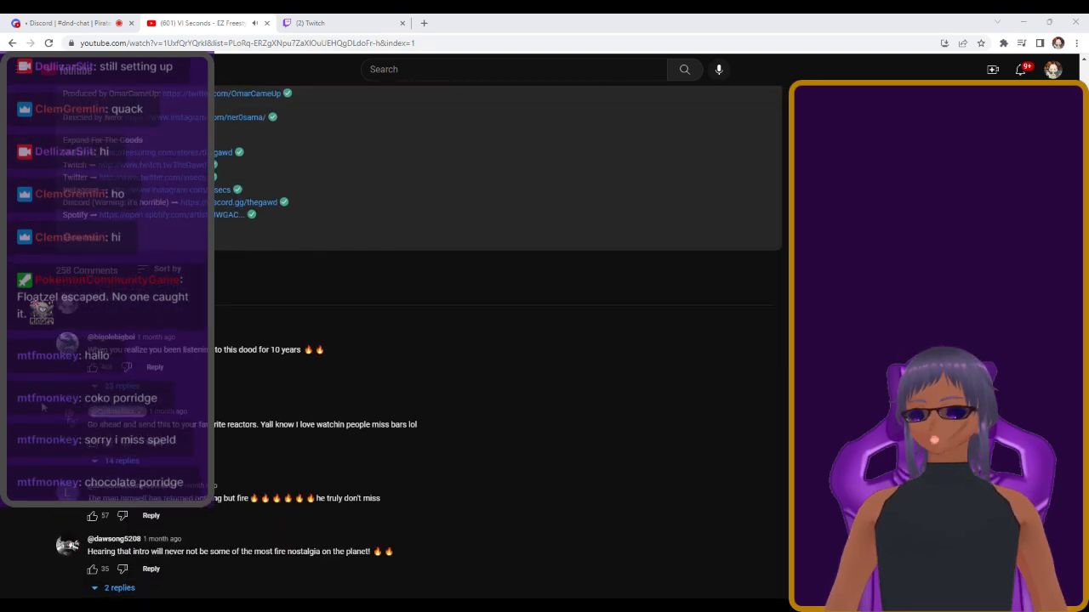
pyautogui.scroll(-3)
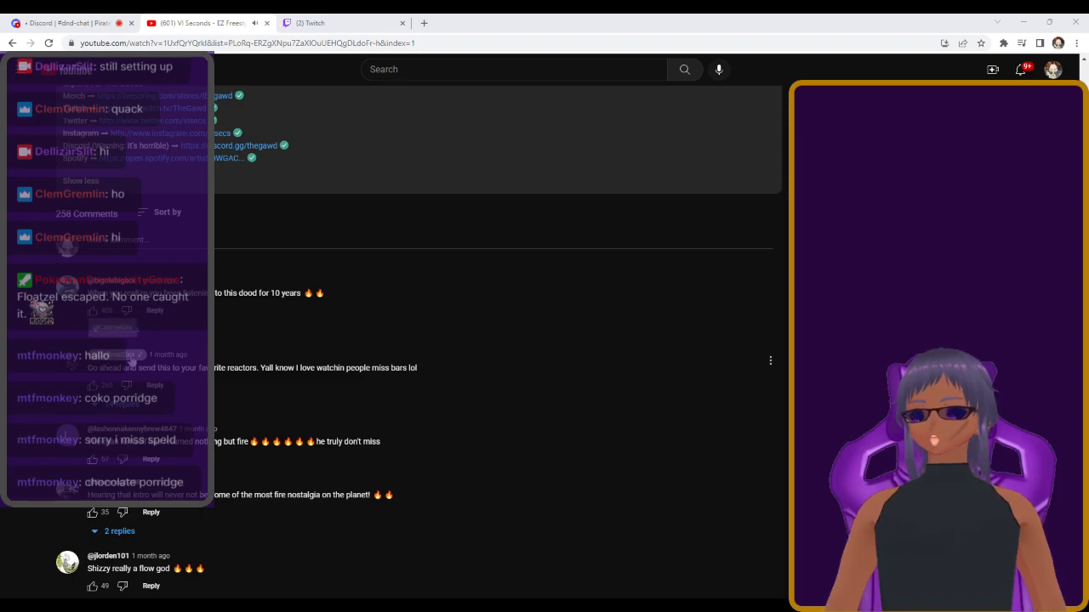
pyautogui.click(496, 303)
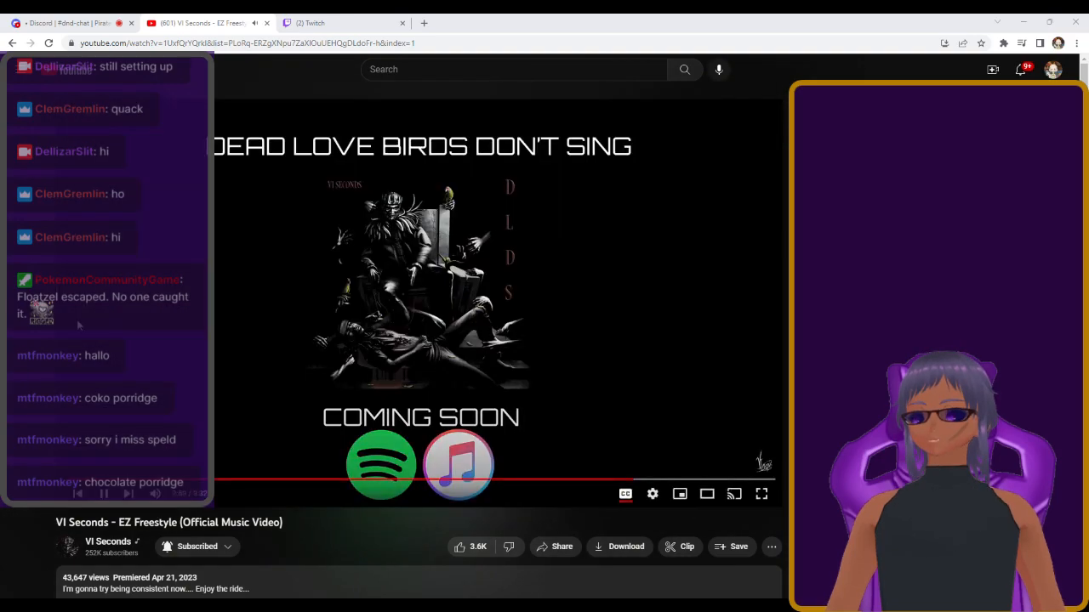
pyautogui.moveTo(374, 310)
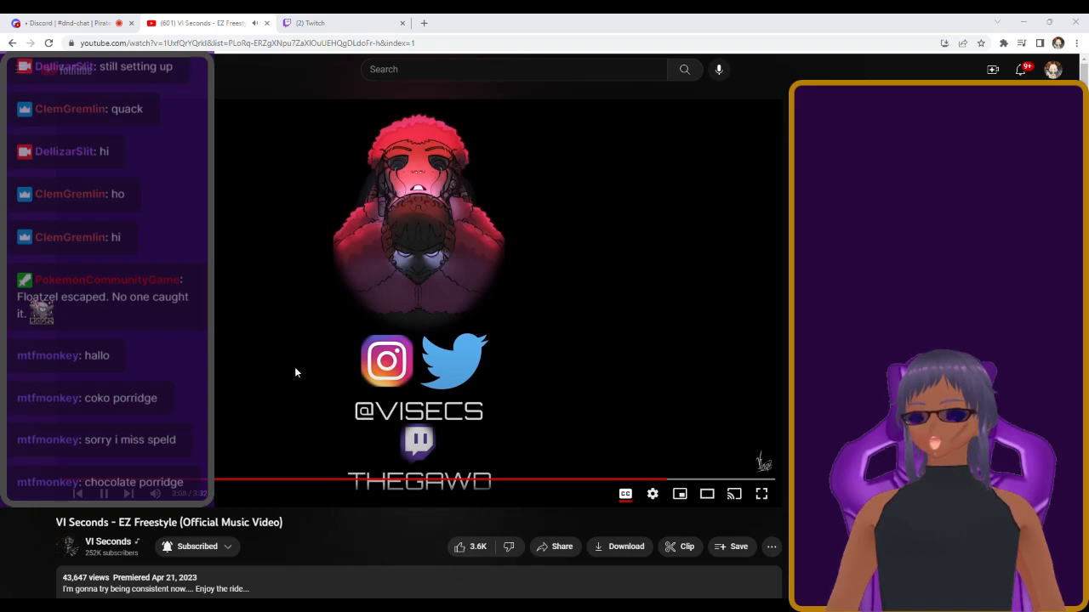
pyautogui.moveTo(287, 349)
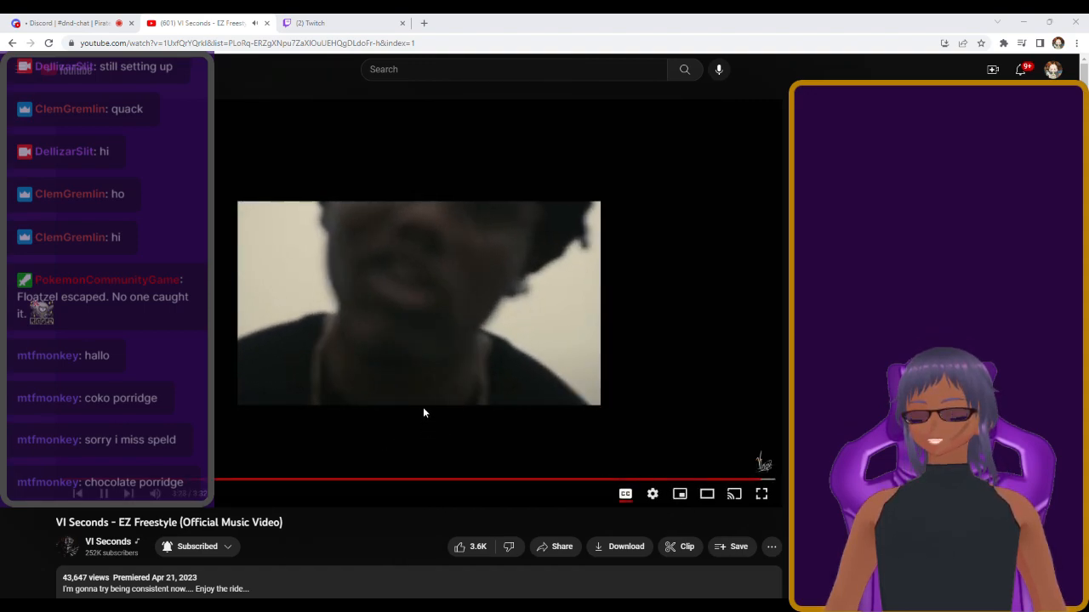
# - Pause the video as it reaches its dark closing screen
pyautogui.click(419, 302)
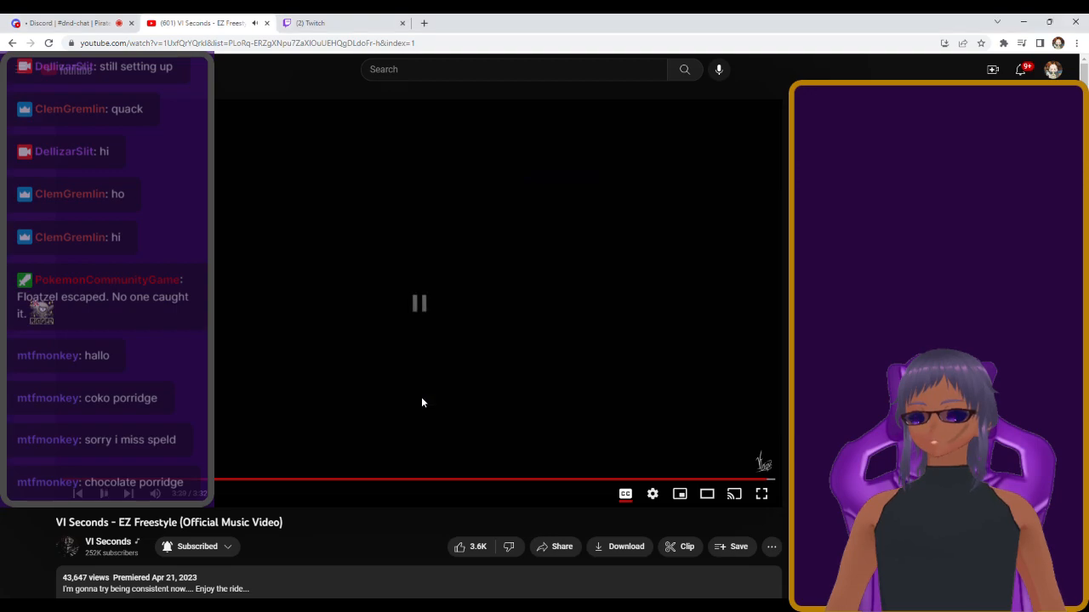